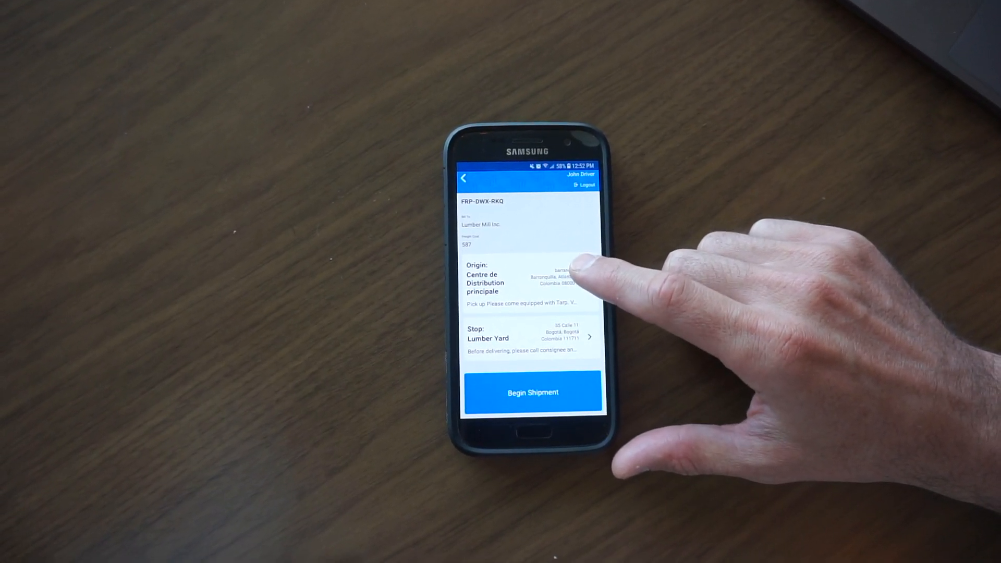
Begin shipment FRP-DWX-RKQ in the Driver App and choose Do Pickup.
left_click(531, 392)
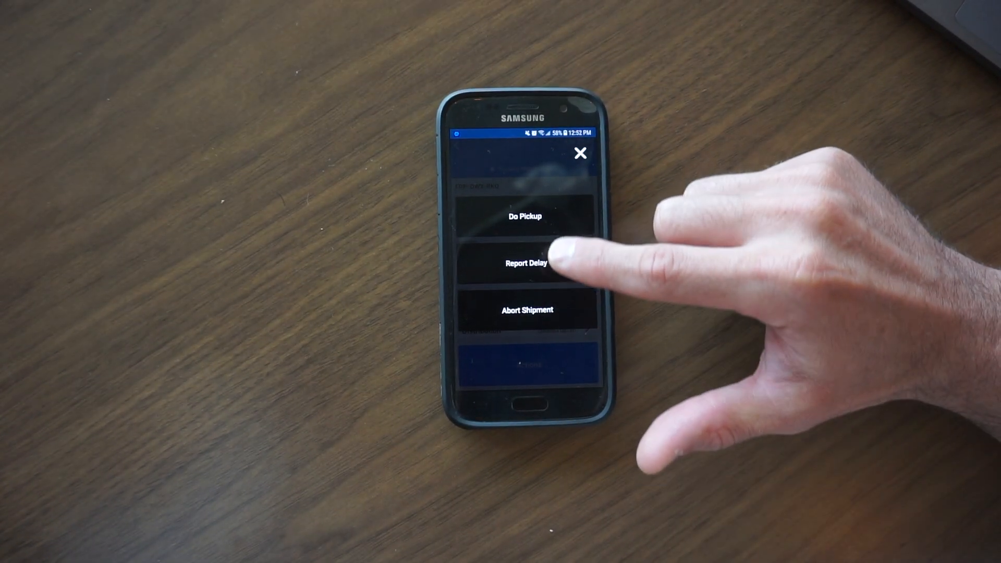
left_click(525, 216)
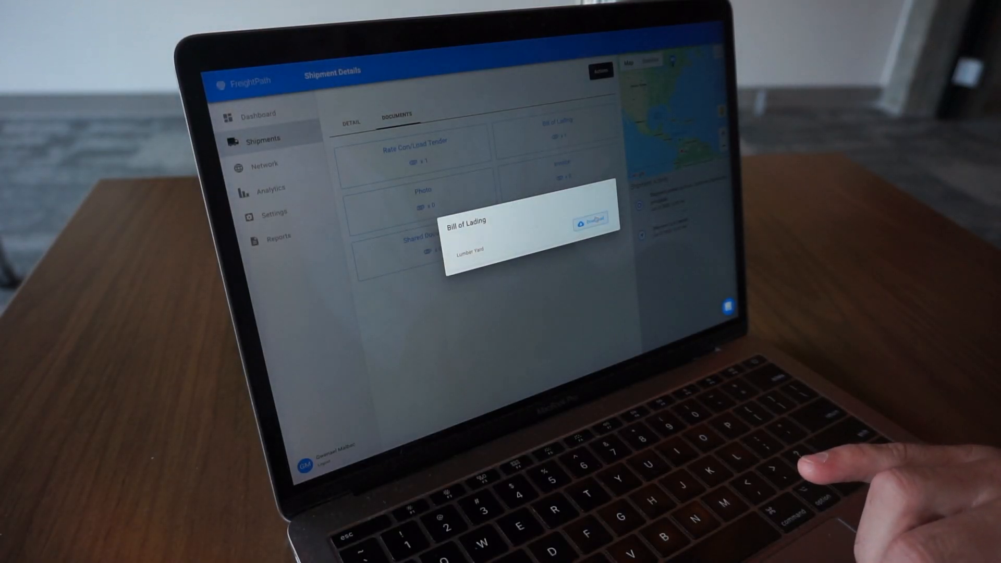
Download the Lumber Yard Bill of Lading and review its signing parties and legal page.
left_click(590, 223)
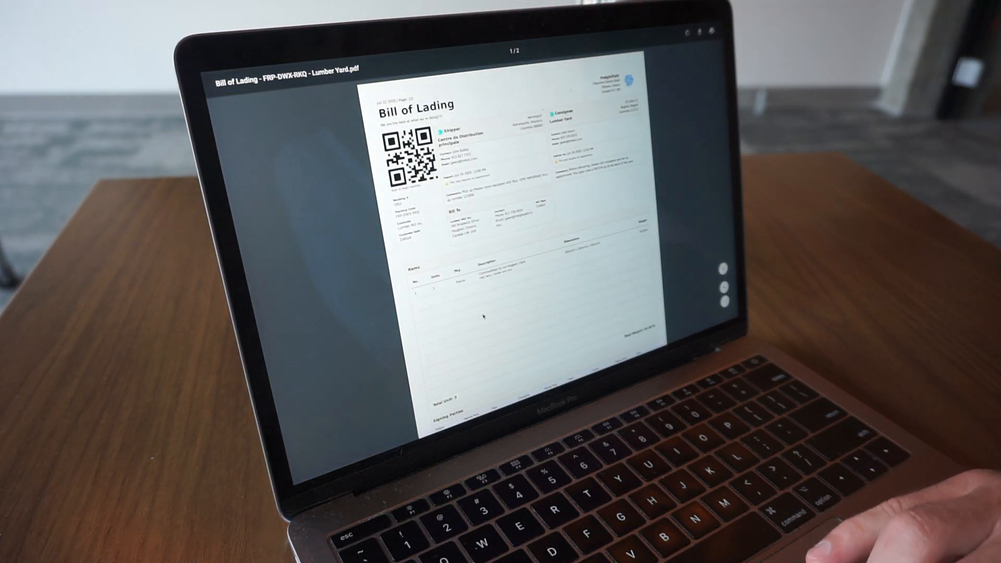
scroll("down", 3)
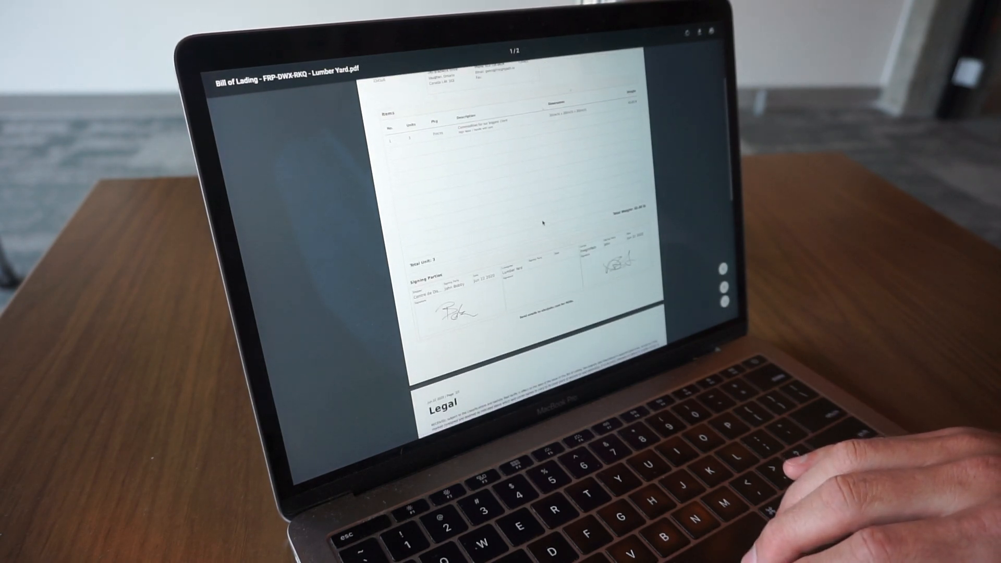
scroll("down", 3)
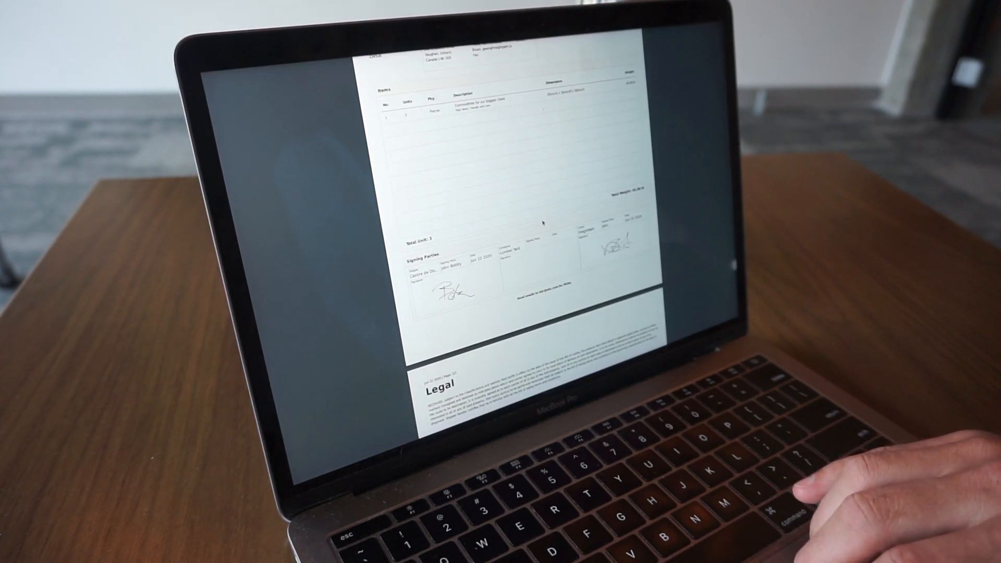
scroll("up", 3)
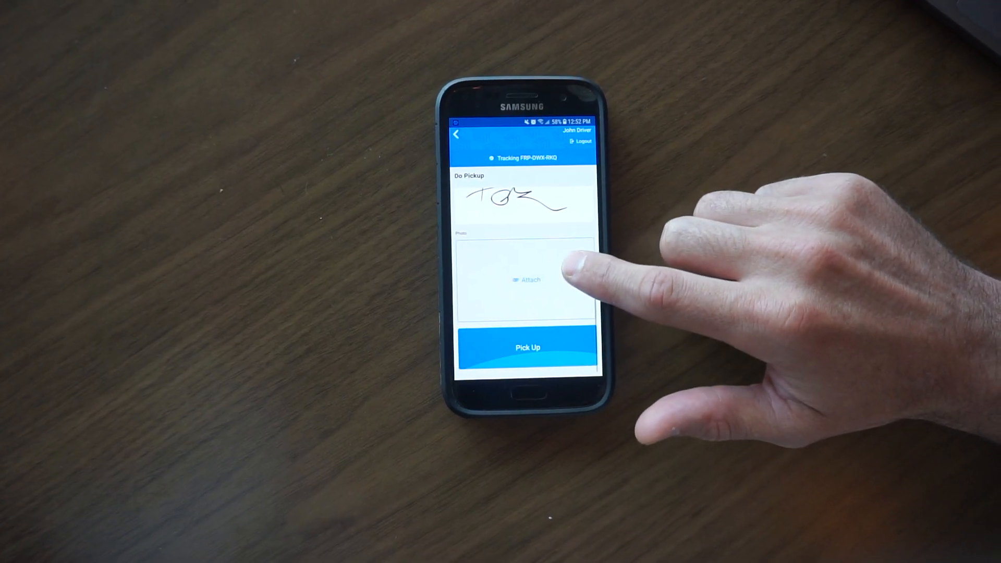
Attach a photo to the signed Do Pickup form.
left_click(527, 279)
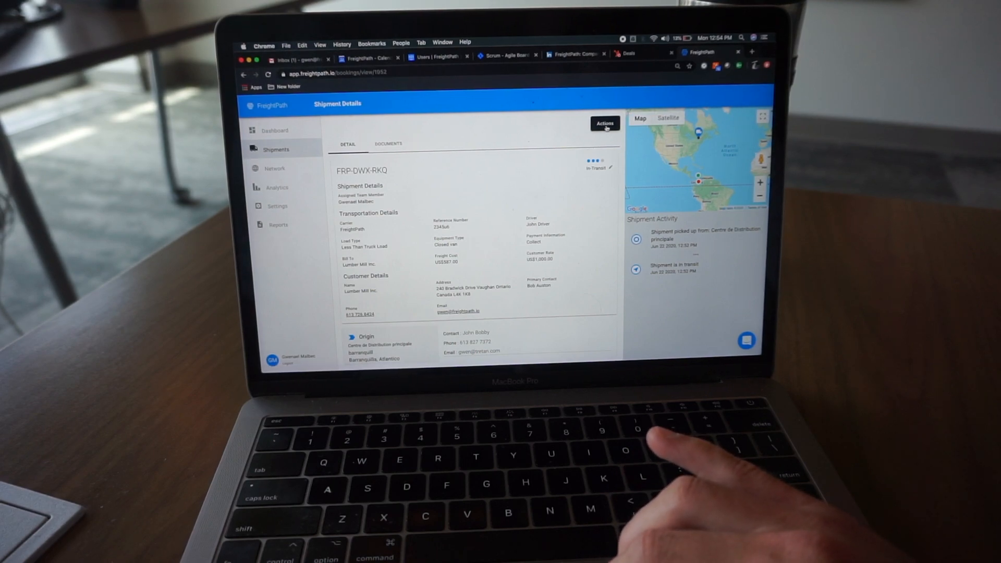
Share shipment FRP-DWX-RKQ with the customer from its Actions list.
left_click(604, 123)
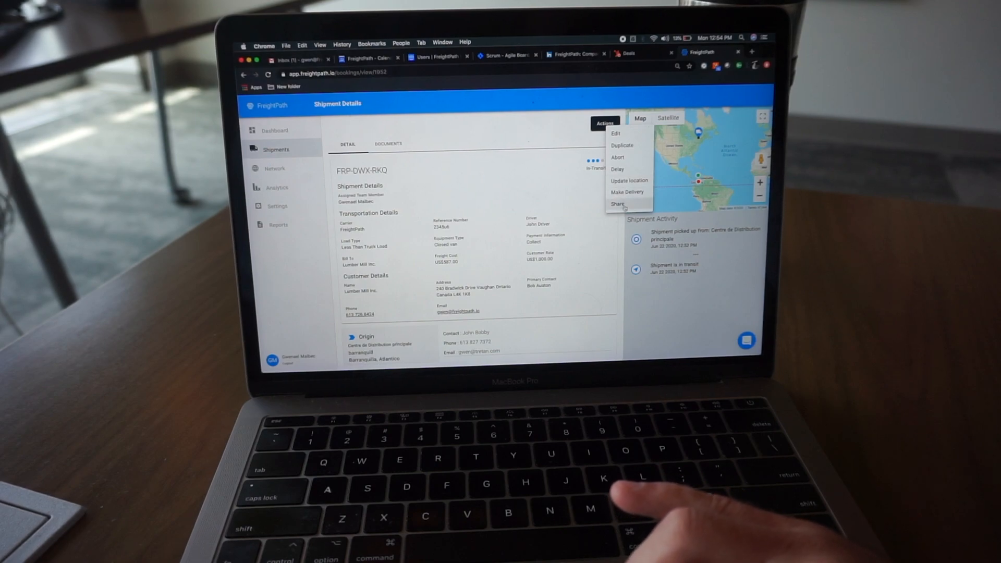
left_click(618, 203)
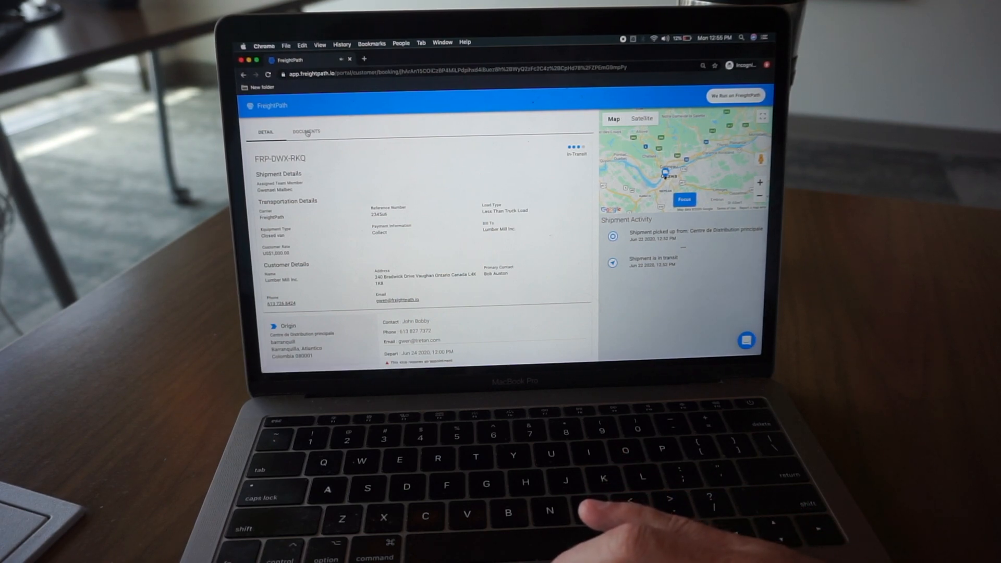
View the shipment's documents on the shared customer tracking page.
left_click(306, 132)
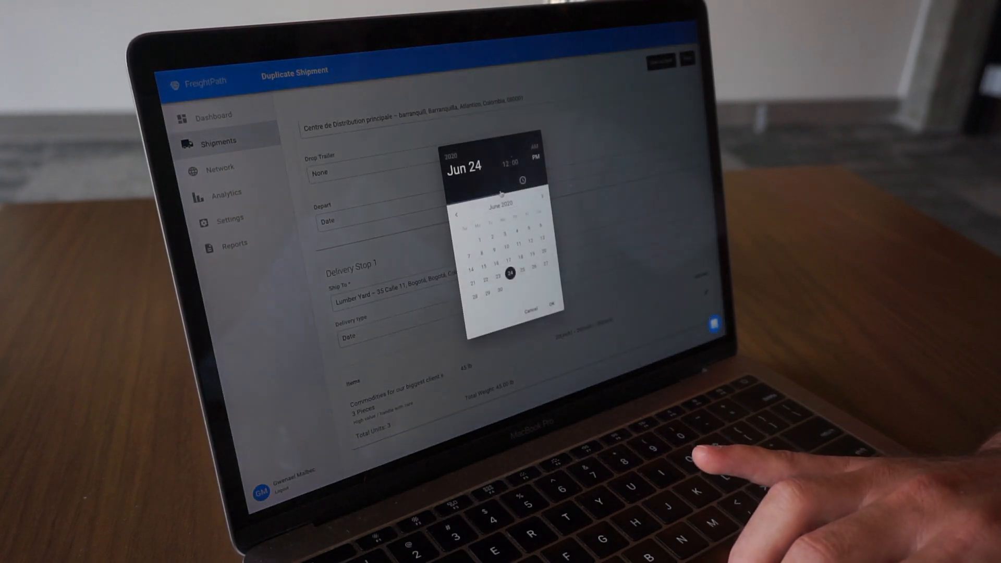
Set the duplicate shipment's departure to June 24th 12:00 p.m.
left_click(510, 165)
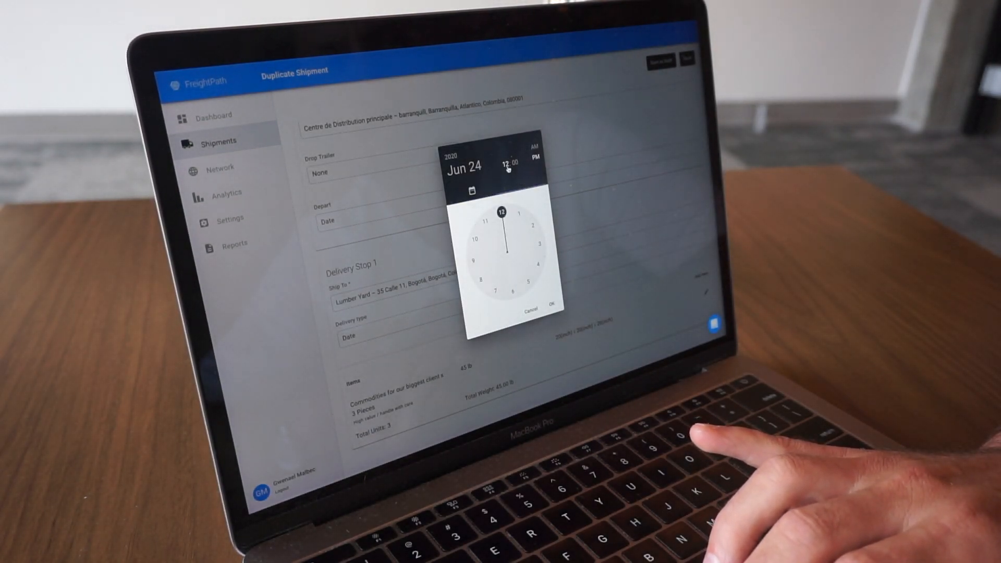
left_click(552, 305)
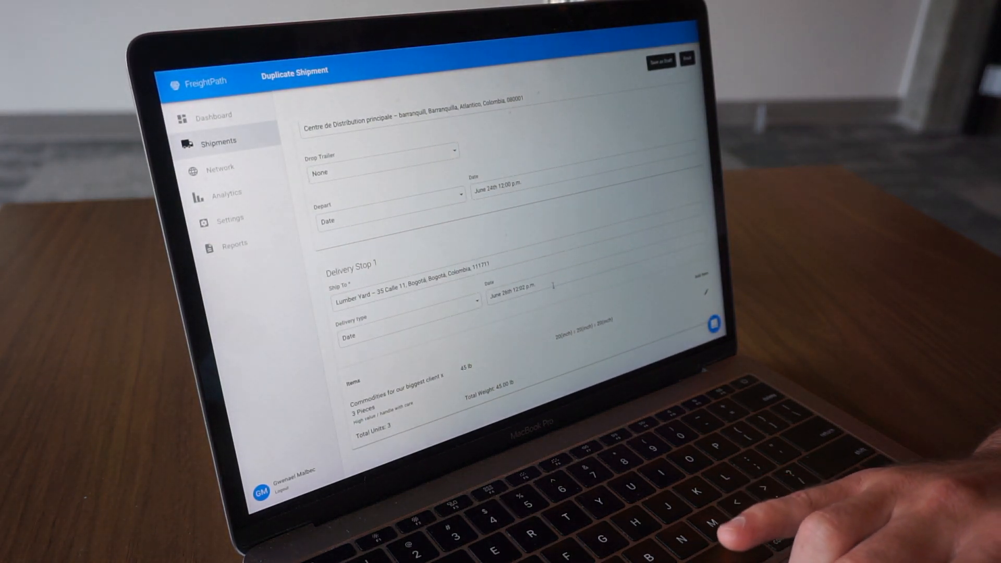
scroll("down", 3)
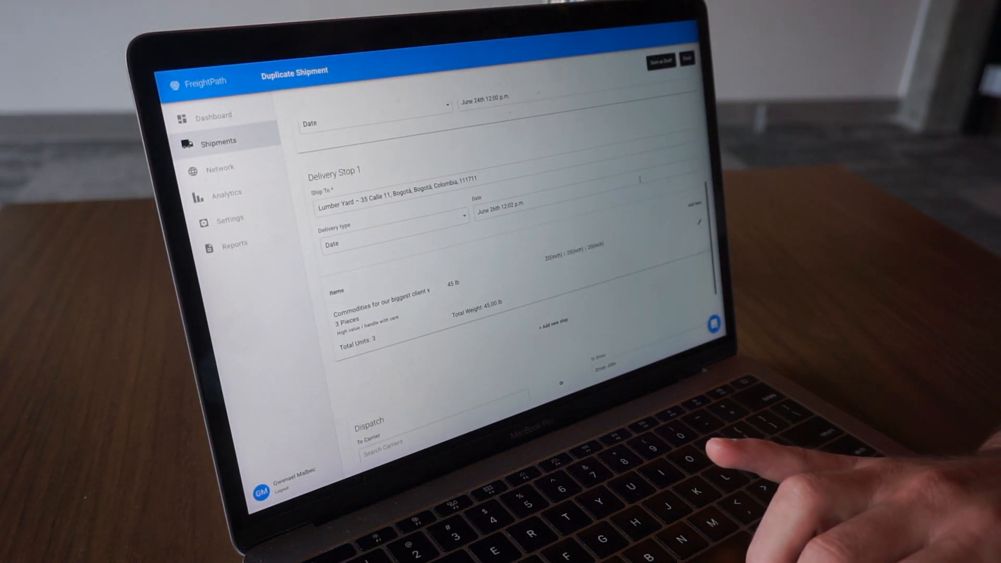